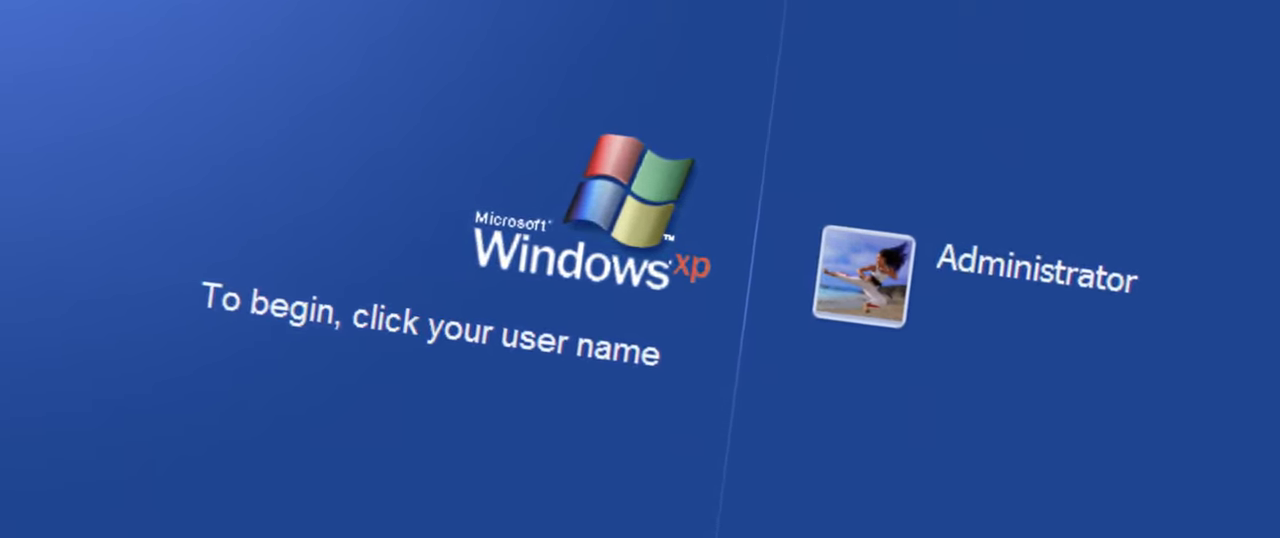
Close the Paint drawing of the word 'PaInt' so the save-changes prompt appears
click(868, 272)
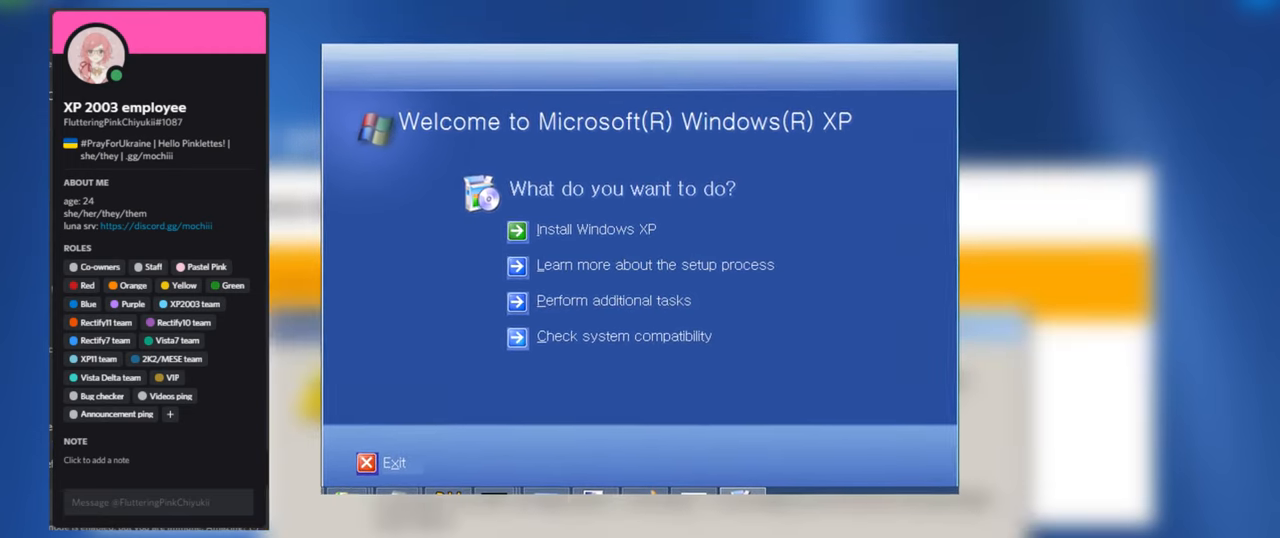
click(596, 228)
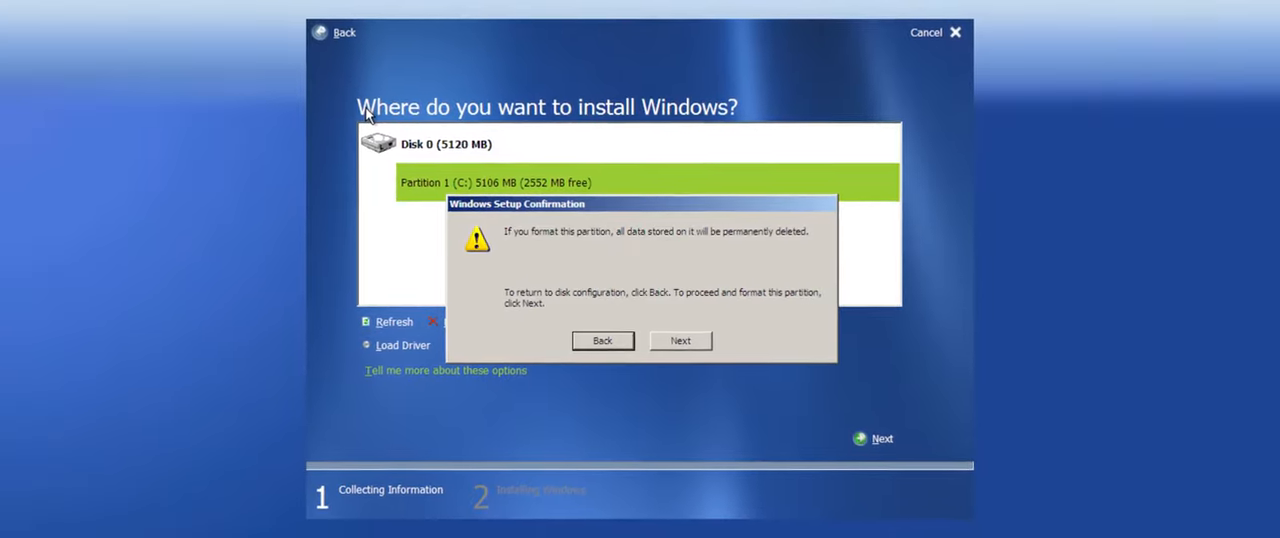
click(680, 340)
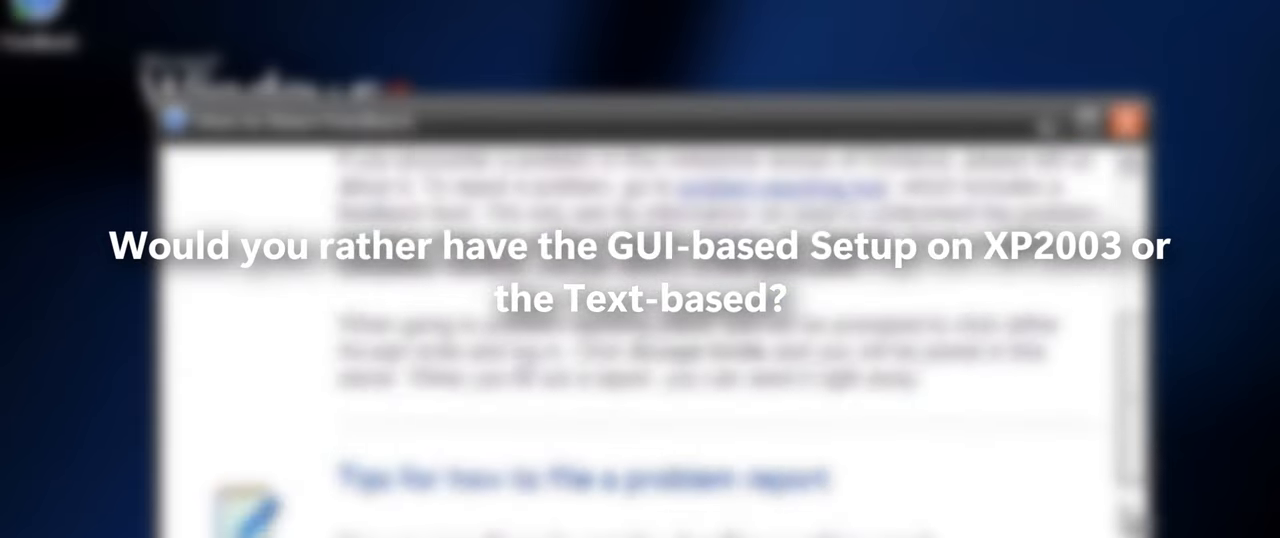
scroll(down, 3)
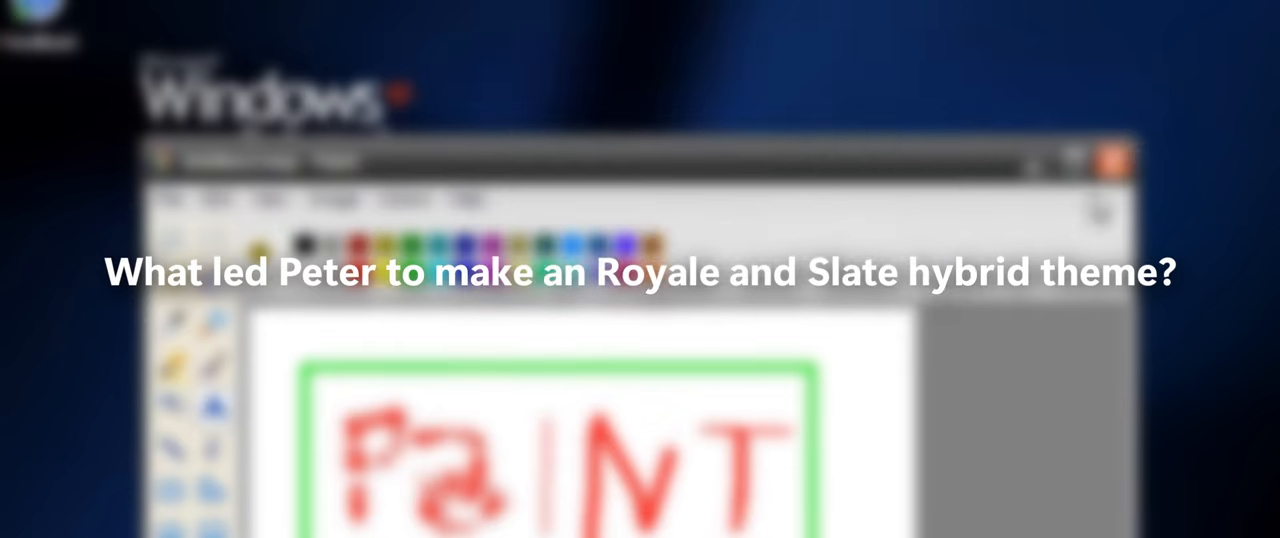
click(1114, 158)
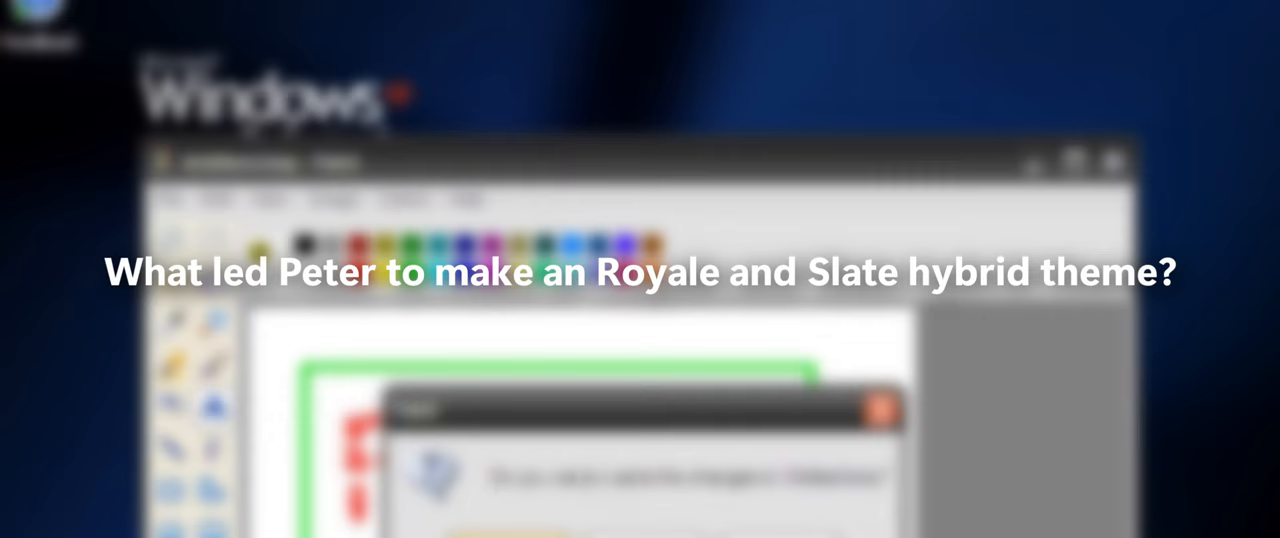